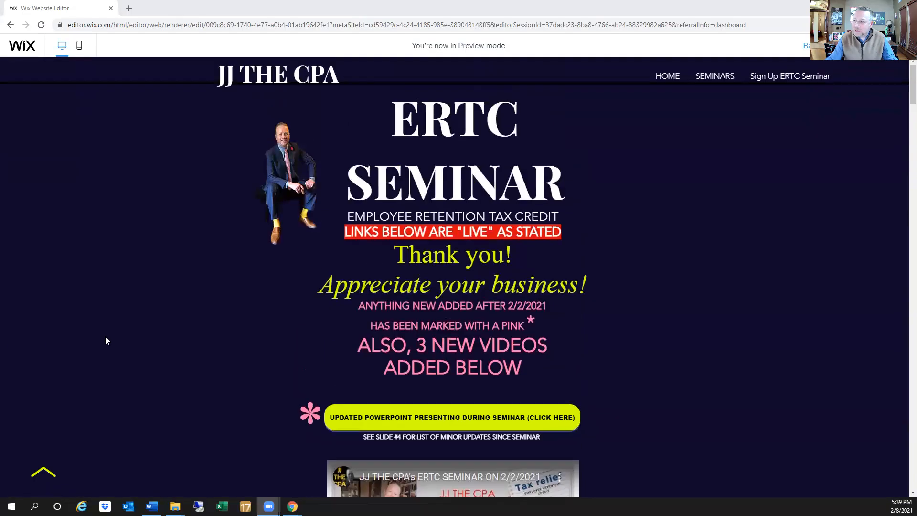
Step: Scroll down the seminar page toward the updated PowerPoint slides link
scroll("down", 3)
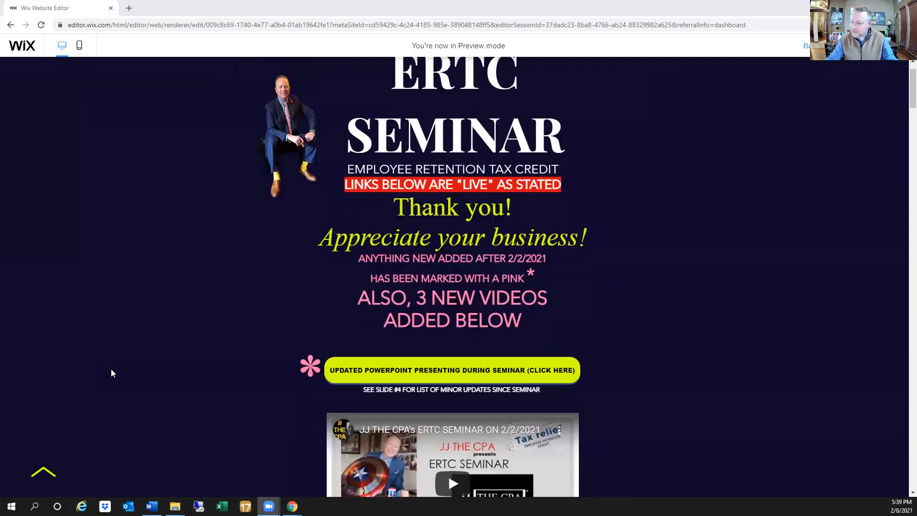
scroll("down", 3)
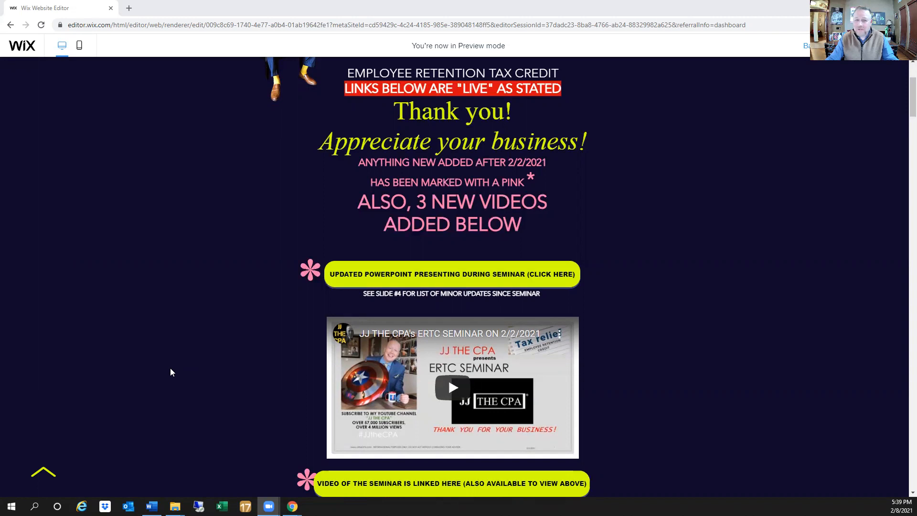
mouse_move(167, 375)
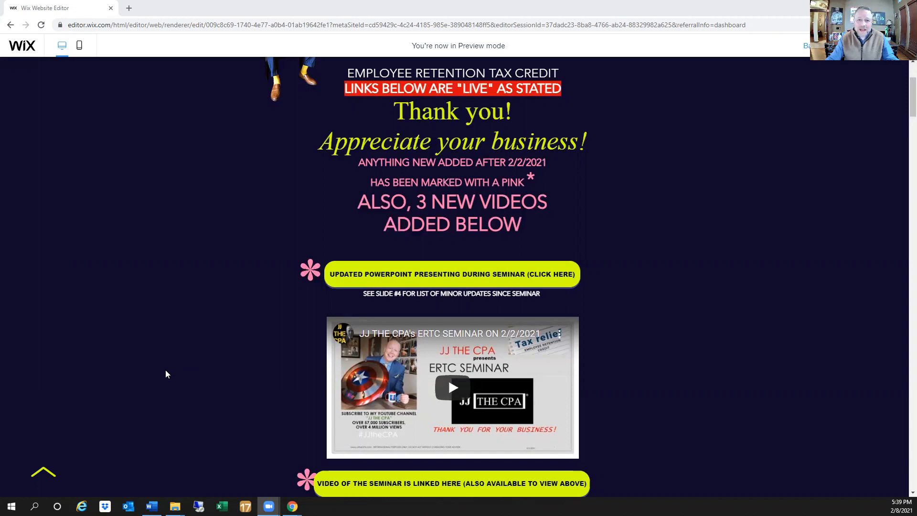
mouse_move(159, 385)
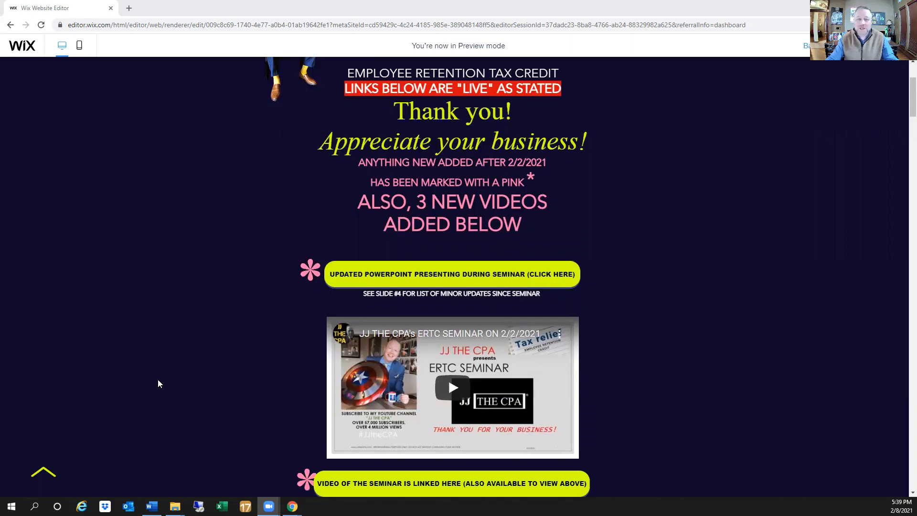
mouse_move(159, 381)
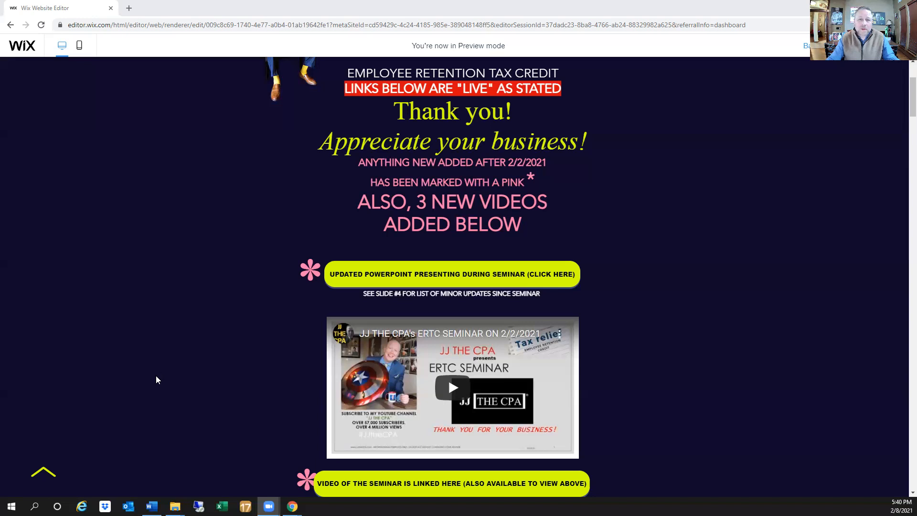
mouse_move(161, 382)
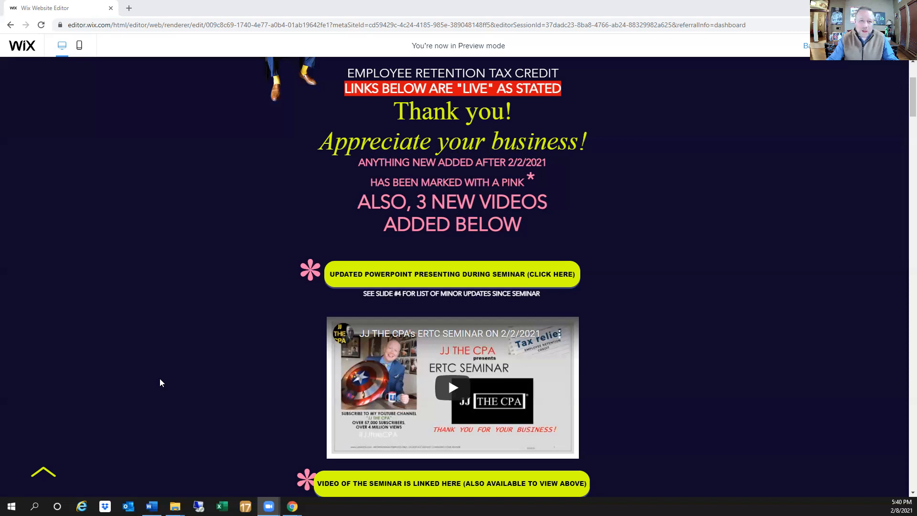
mouse_move(505, 281)
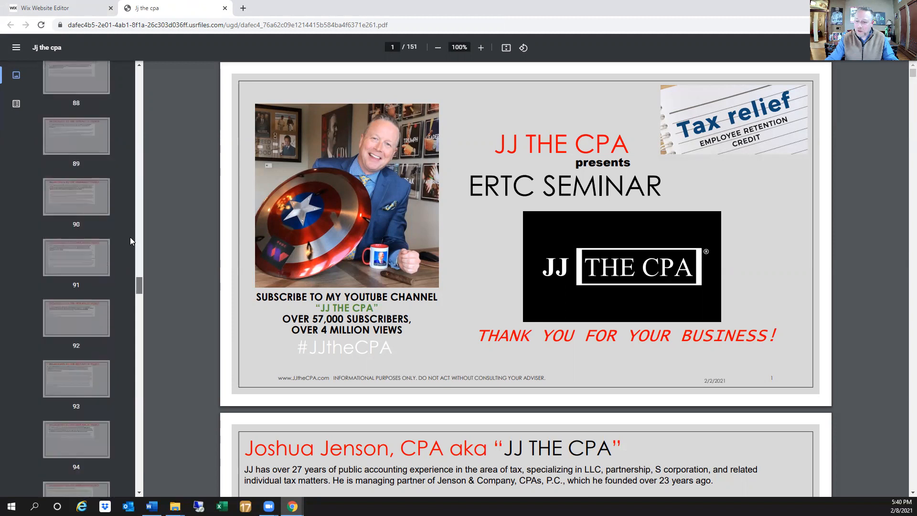
Step: View slide 127 on the Appropriations Consolidation Act, then return to the seminar page tab
scroll("down", 3)
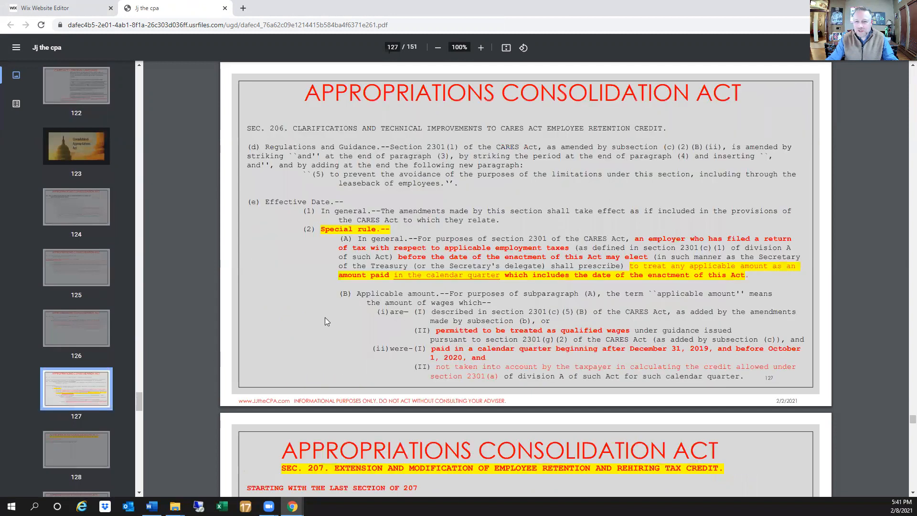
mouse_move(355, 321)
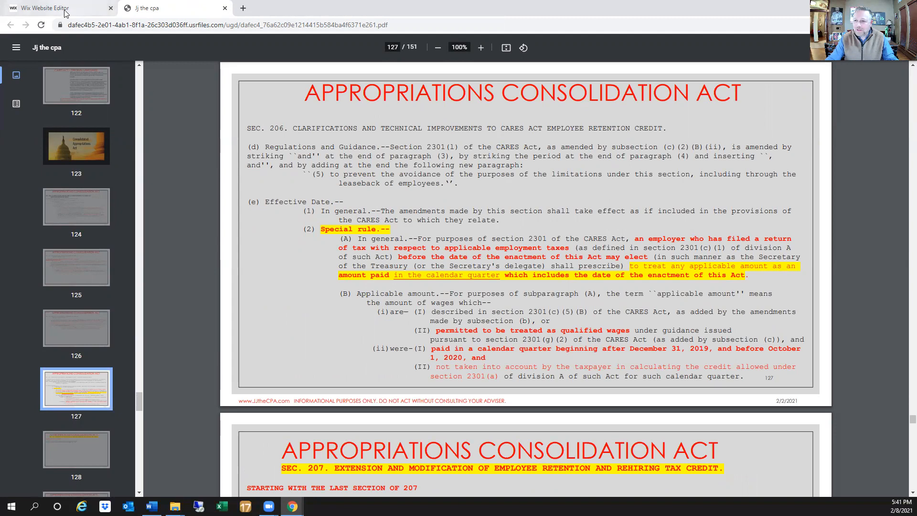
left_click(43, 7)
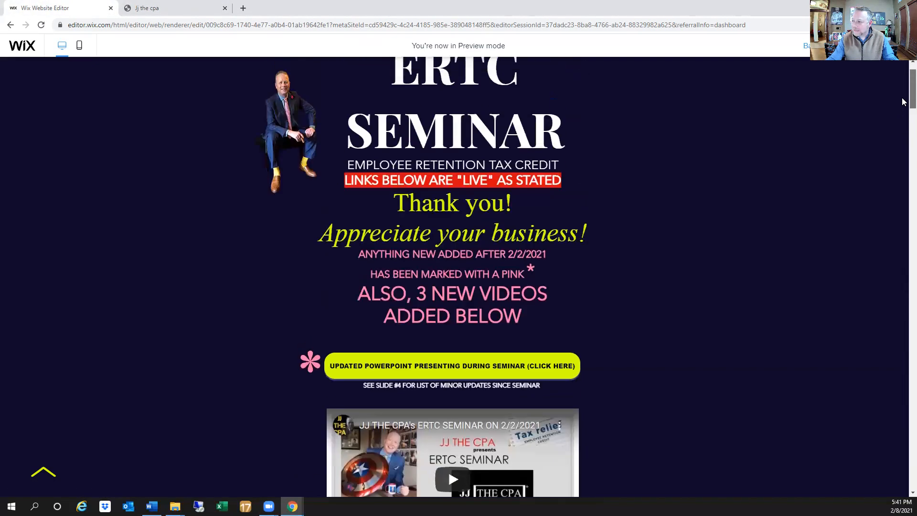
Step: Open the Consolidated Appropriations Act PDF (Page 4927) from the Additional Links section
scroll("down", 3)
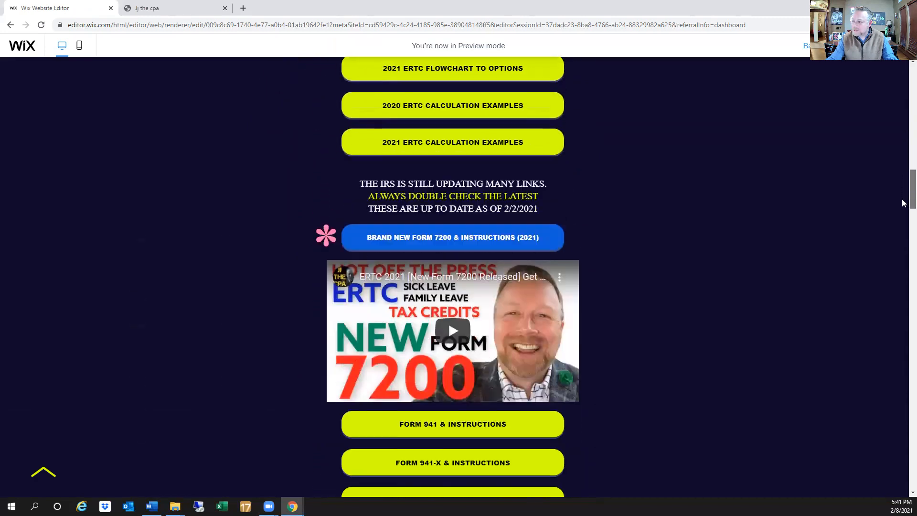
scroll("down", 3)
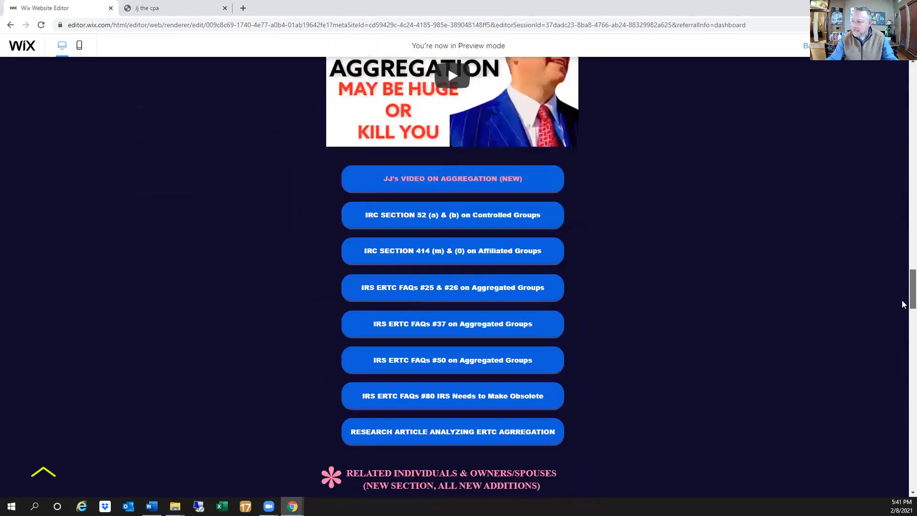
scroll("down", 3)
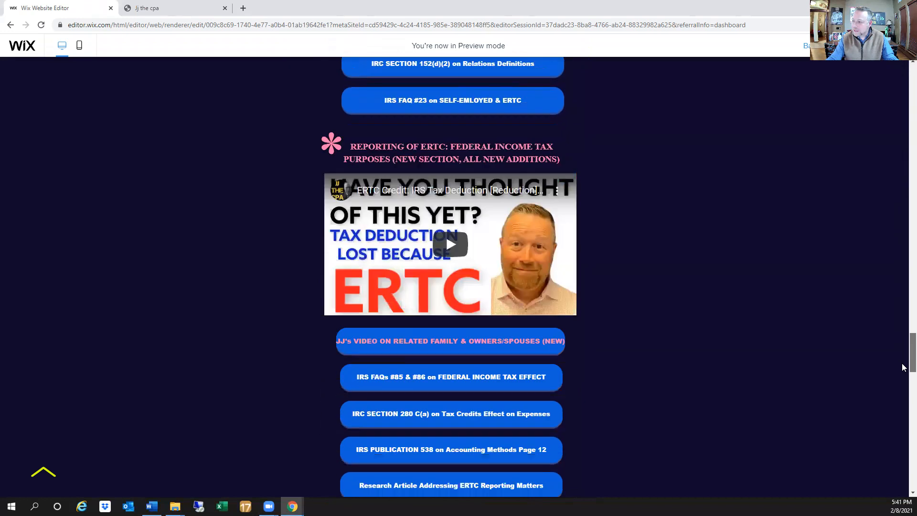
scroll("down", 3)
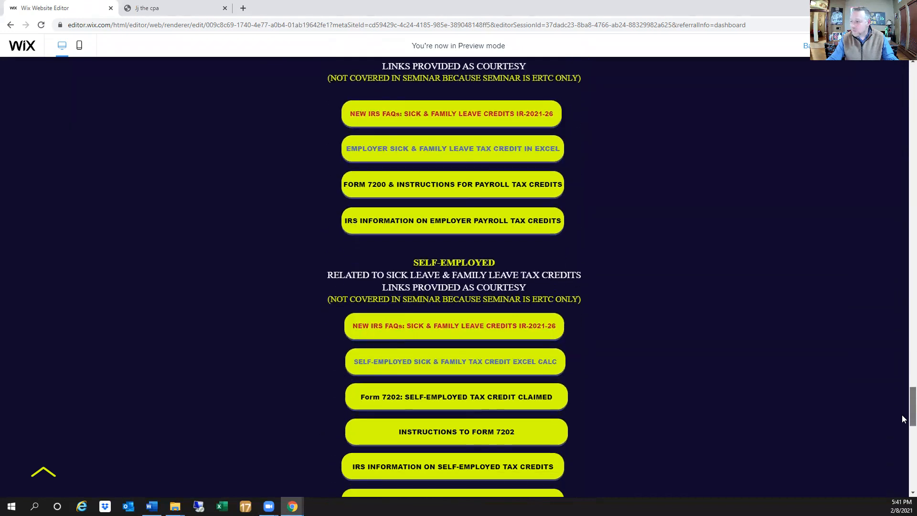
scroll("down", 3)
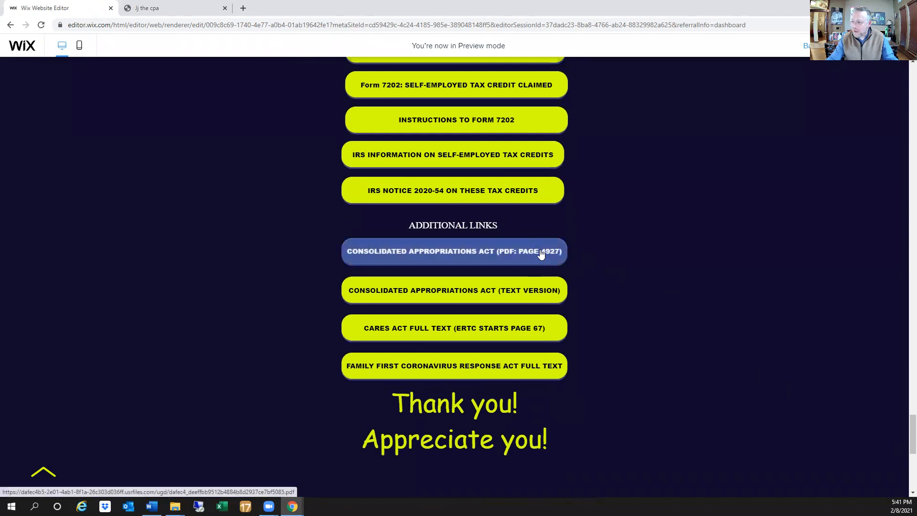
left_click(453, 251)
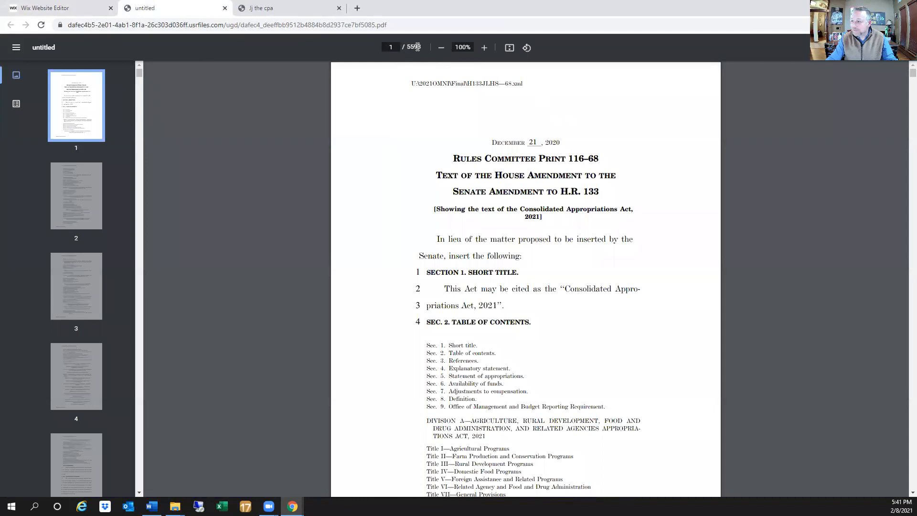
Step: Jump to page 4932 of the Act and bring the (2) Special Rule on the effective date into view
left_click(390, 47)
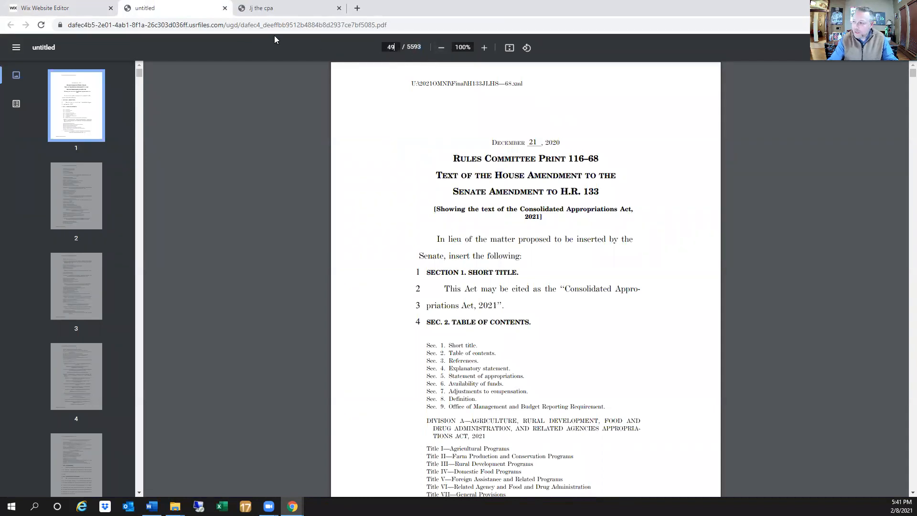
type("4932")
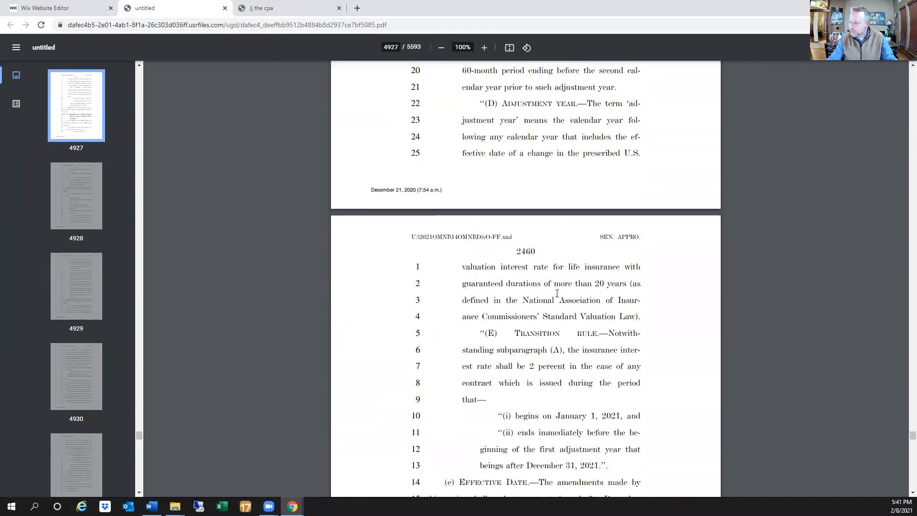
scroll("down", 3)
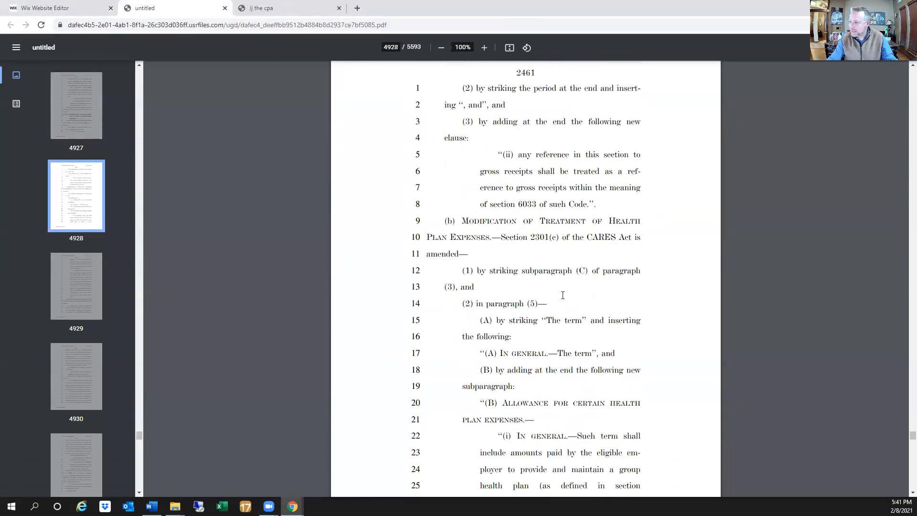
scroll("down", 3)
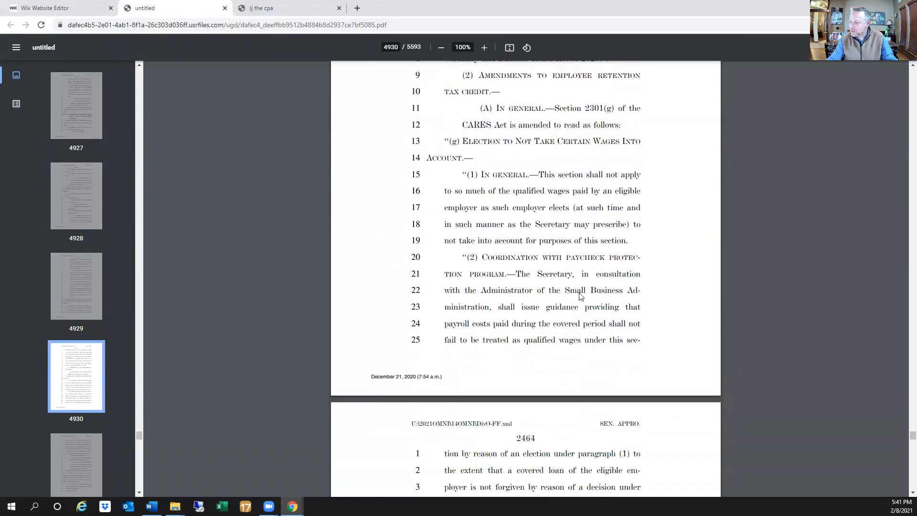
scroll("down", 3)
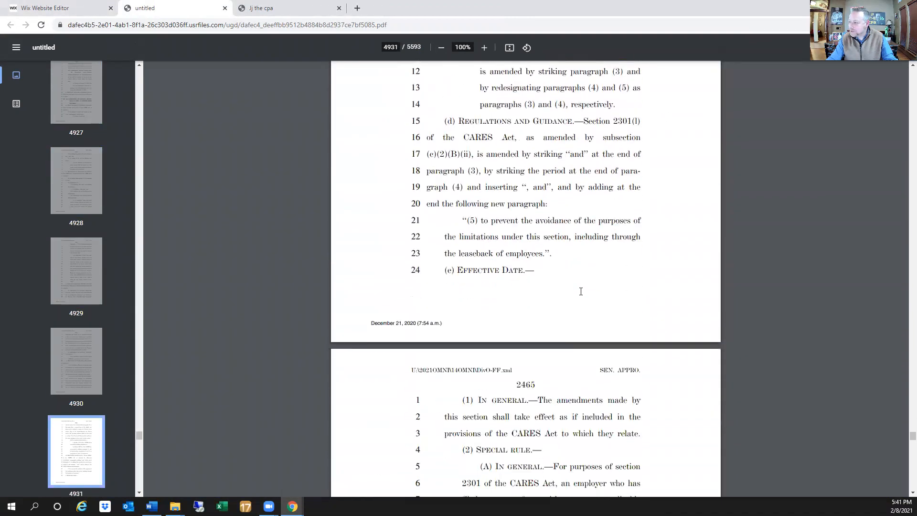
scroll("down", 3)
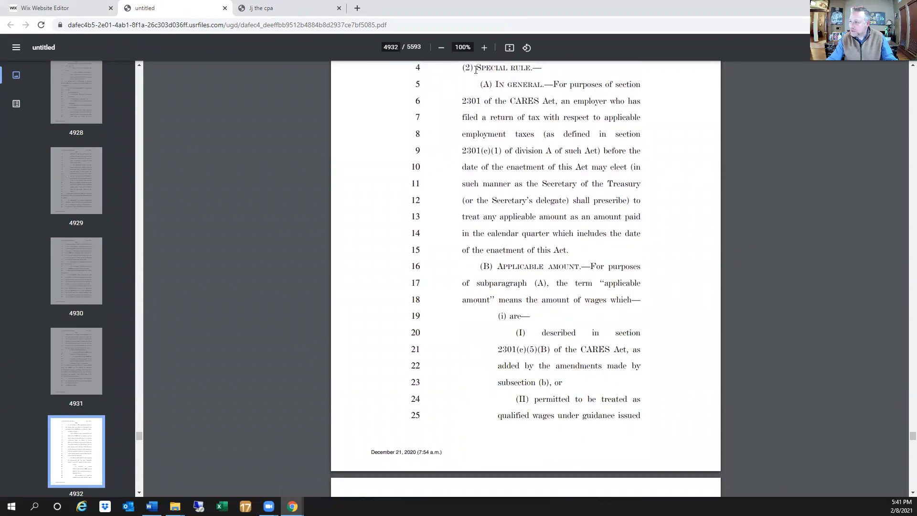
left_click_drag(465, 67, 617, 233)
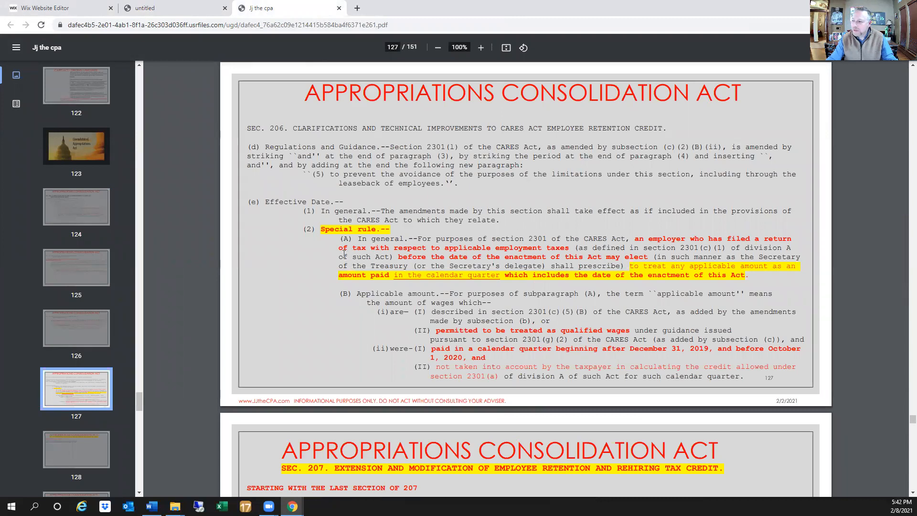
Step: Highlight the special rule text on slide 127 covering Section 206 applicable wages
left_click_drag(265, 202, 359, 210)
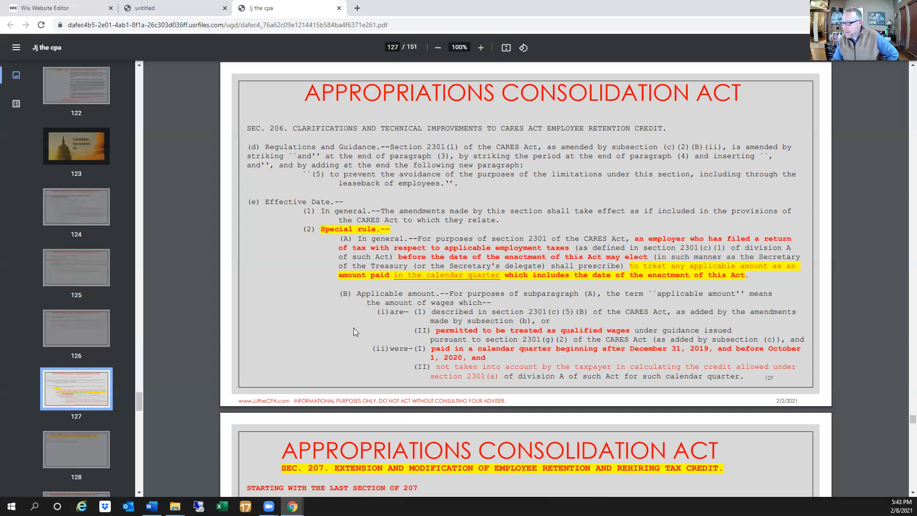
mouse_move(474, 275)
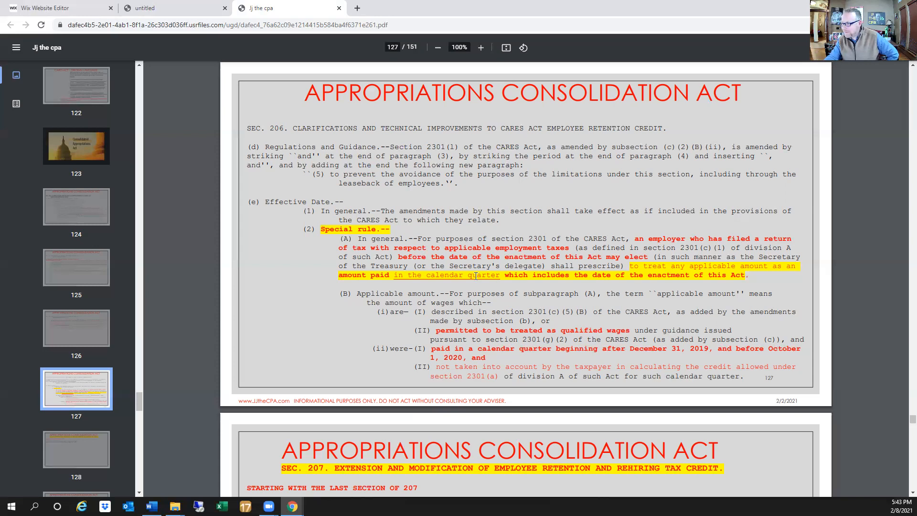
mouse_move(422, 302)
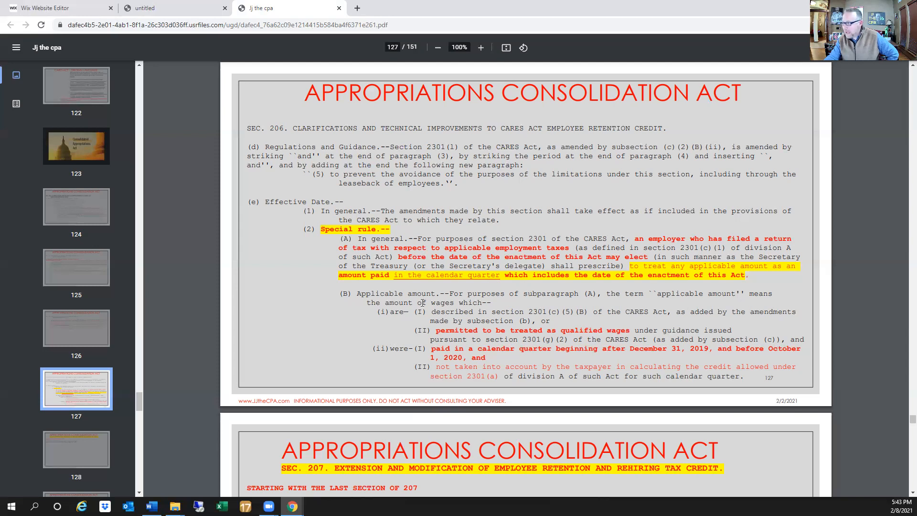
mouse_move(319, 321)
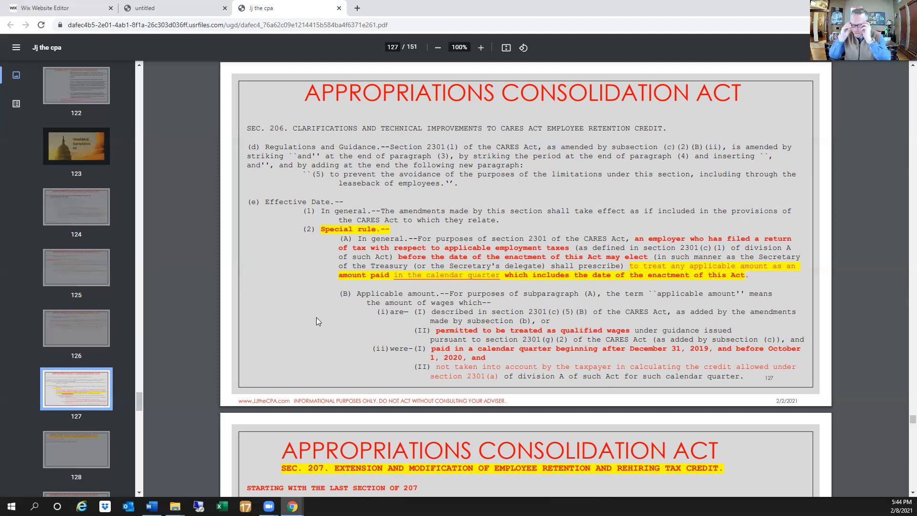
Step: Return to the seminar page preview and scroll up to the red IRS announcement buttons
left_click(53, 7)
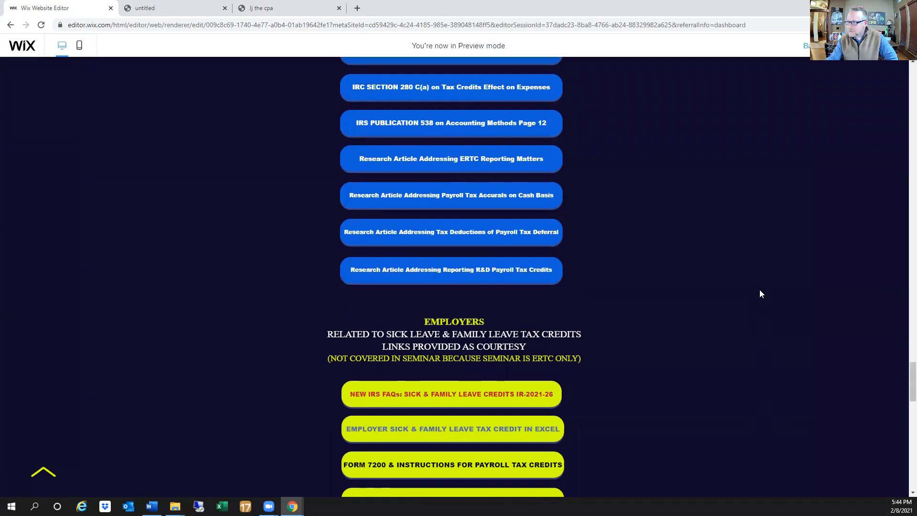
scroll("up", 3)
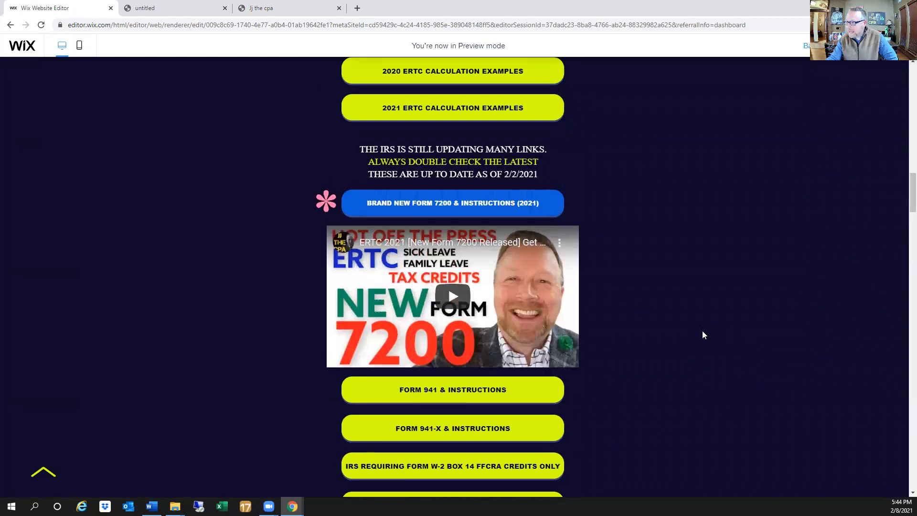
scroll("up", 3)
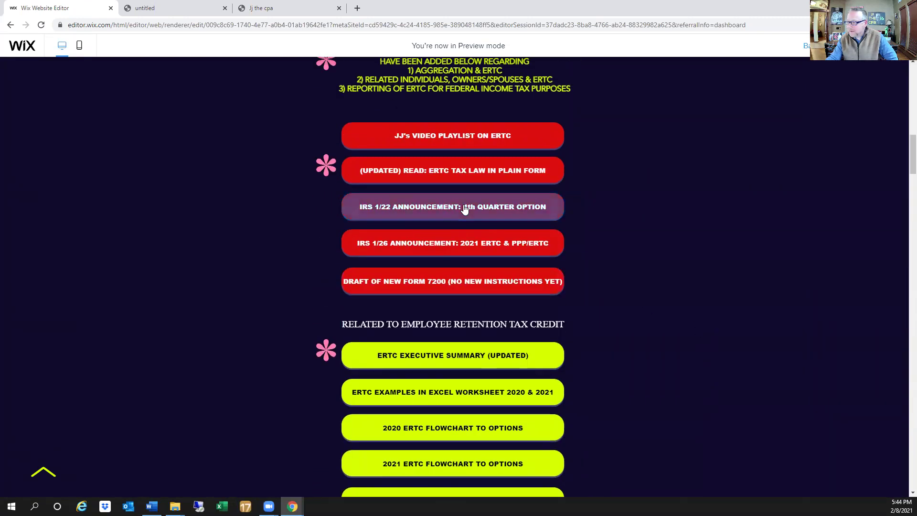
Step: Open the IRS 1/22 announcement on the 4th quarter Form 941 ERC option and scroll through it
left_click(453, 206)
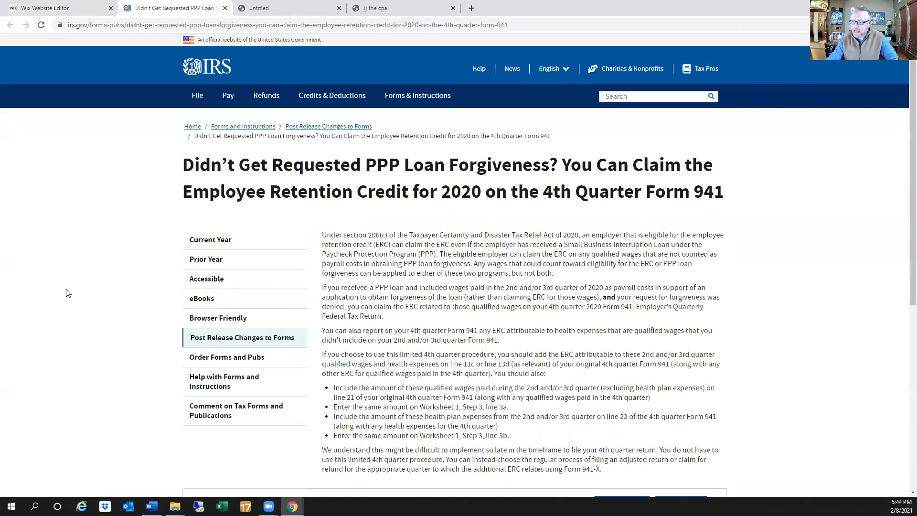
scroll("down", 3)
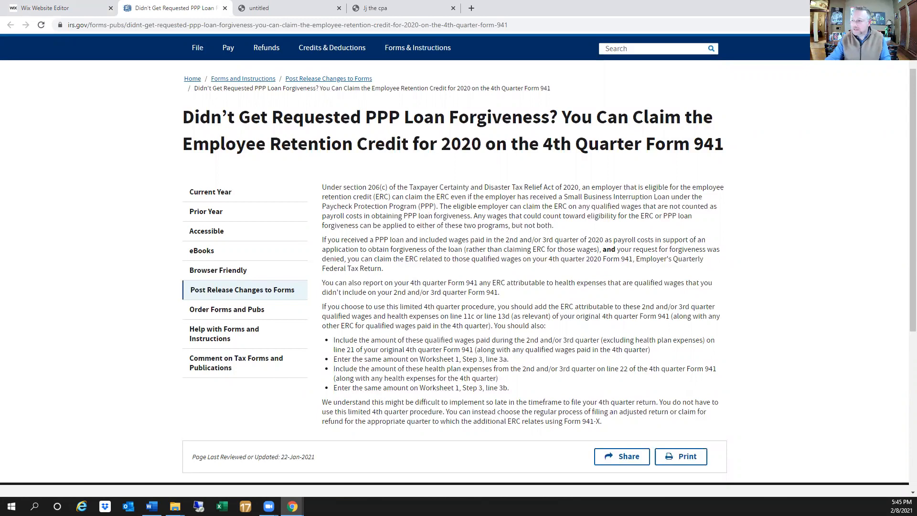
mouse_move(373, 18)
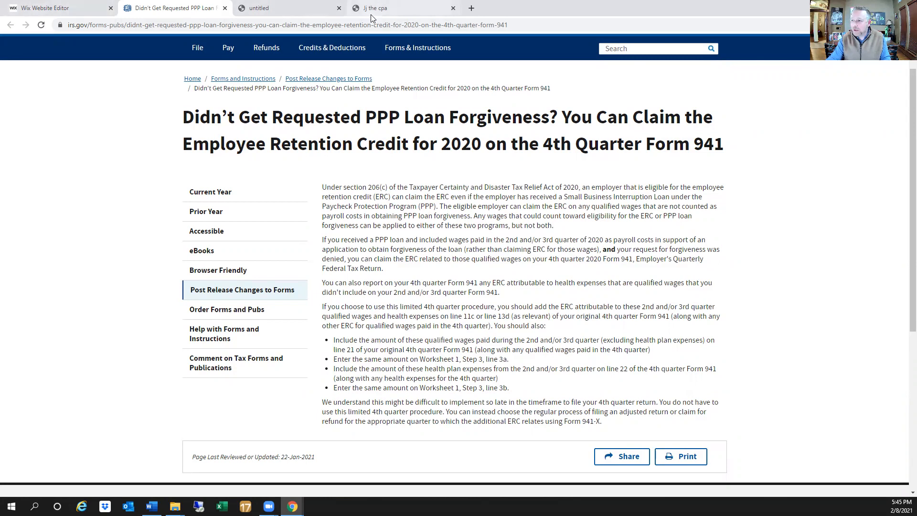
Step: Return to the seminar slides and jump to slide 78 on filing for 2020 ERTC
left_click(400, 8)
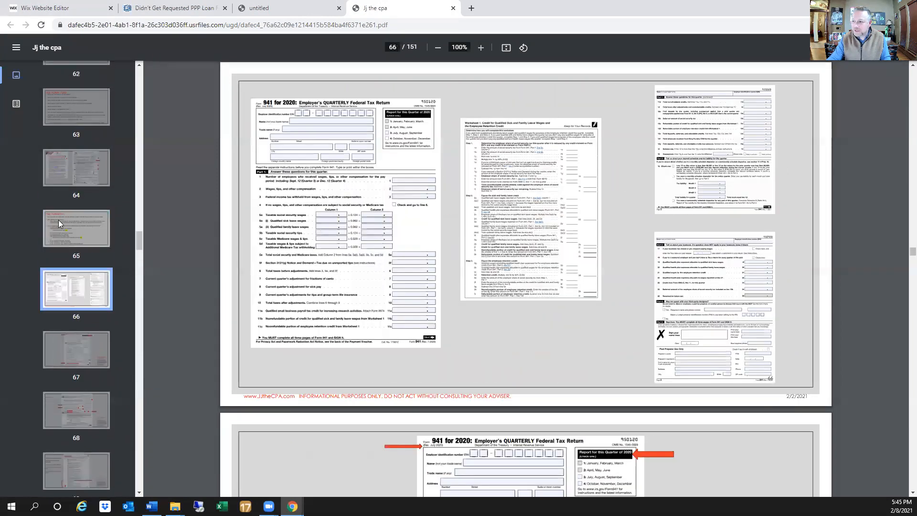
scroll("down", 3)
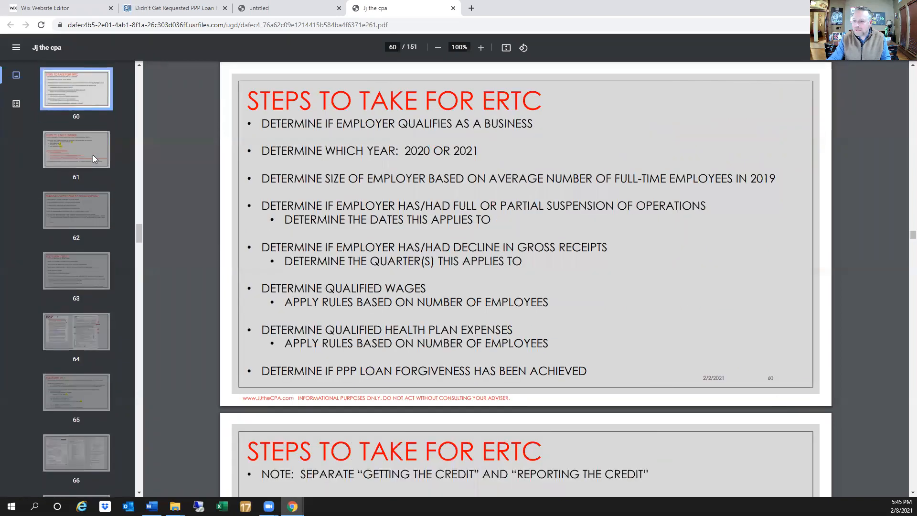
scroll("down", 3)
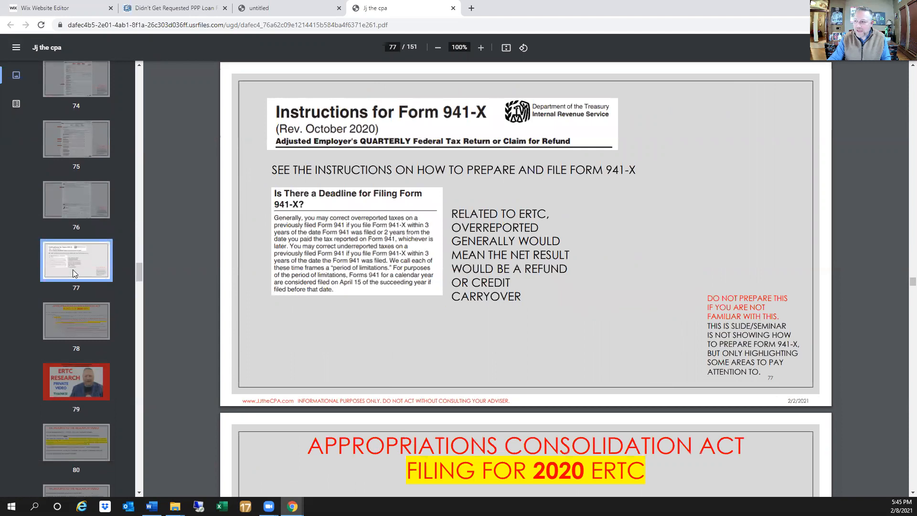
left_click(76, 321)
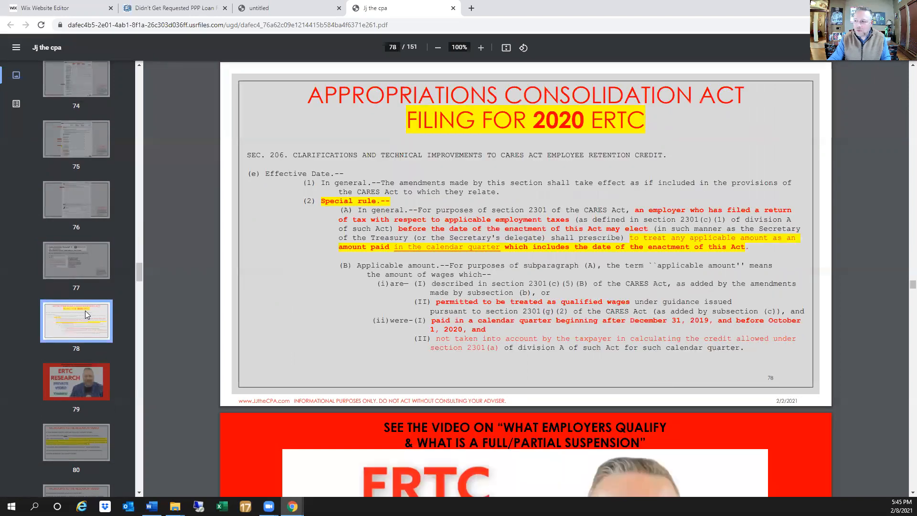